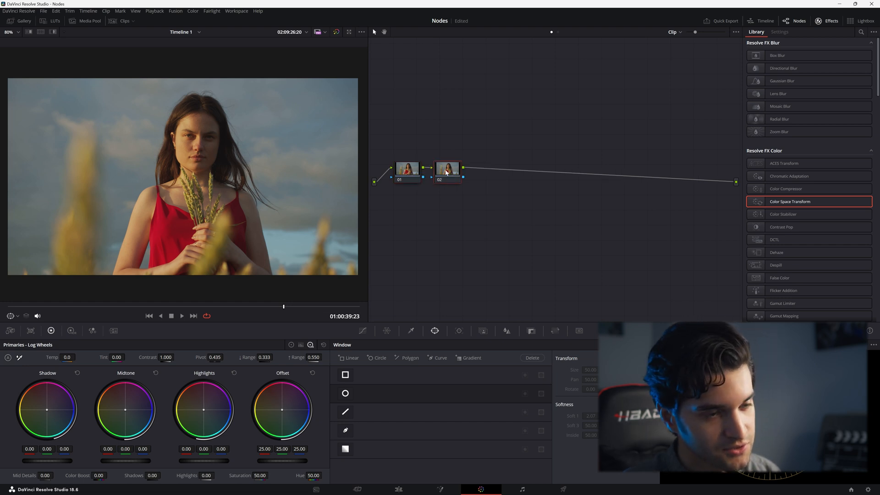
# Add a serial node after the portrait clip's first node from its Add Node menu
pyautogui.rightClick(447, 168)
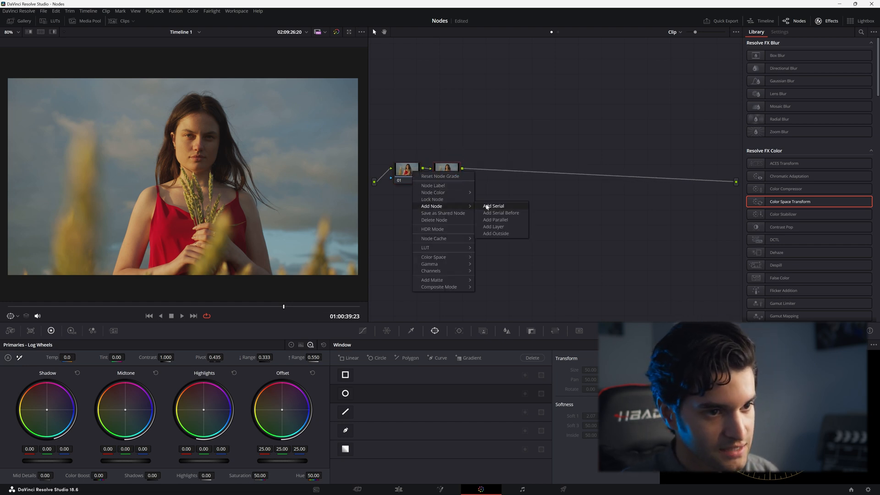
pyautogui.click(492, 206)
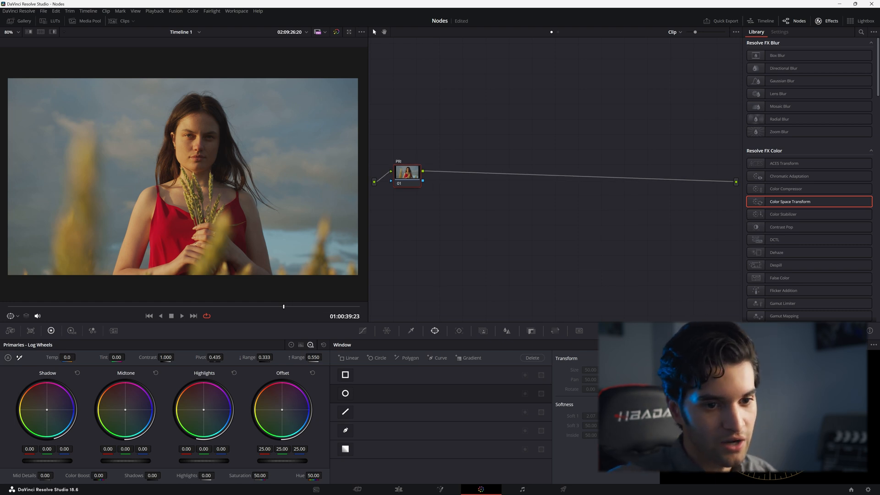
# Add a second node after PRI, then step through the PRI, WB and CON nodes
pyautogui.click(301, 345)
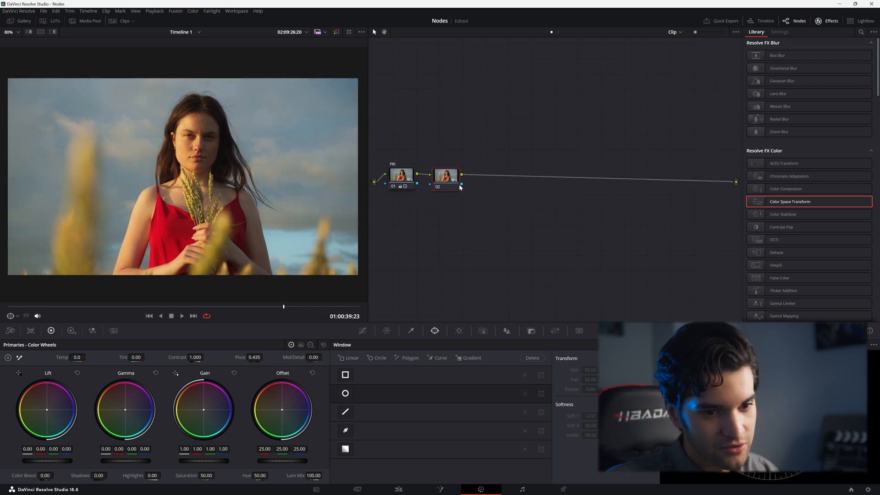
pyautogui.click(400, 175)
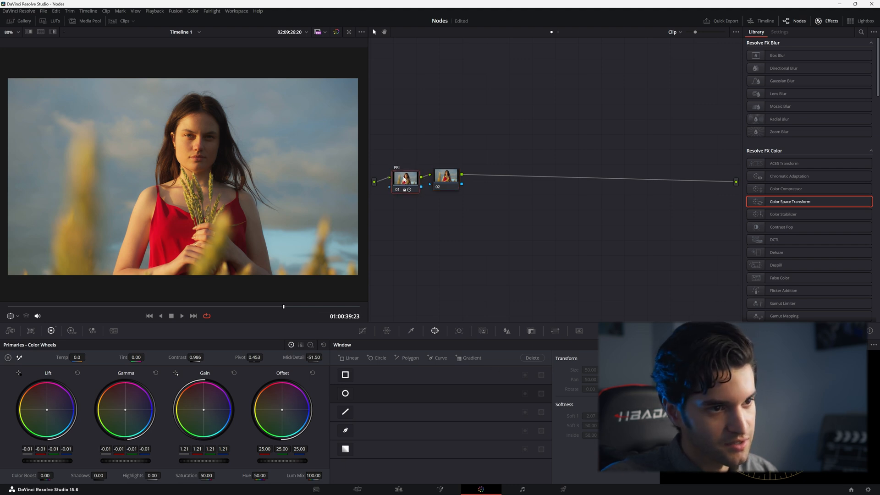
pyautogui.click(446, 176)
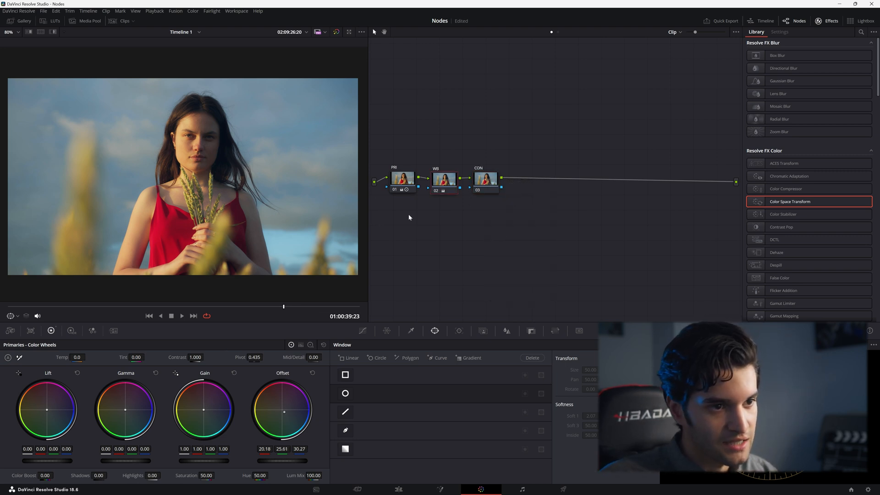
pyautogui.click(485, 178)
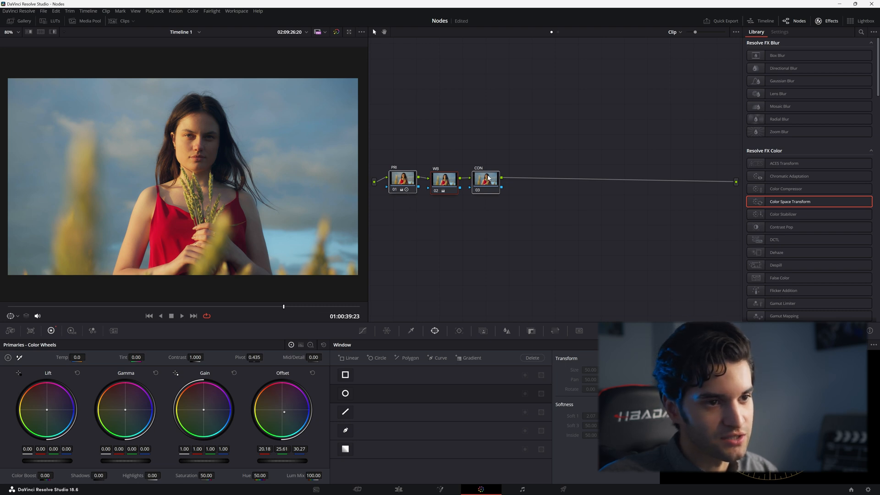
pyautogui.moveTo(523, 159)
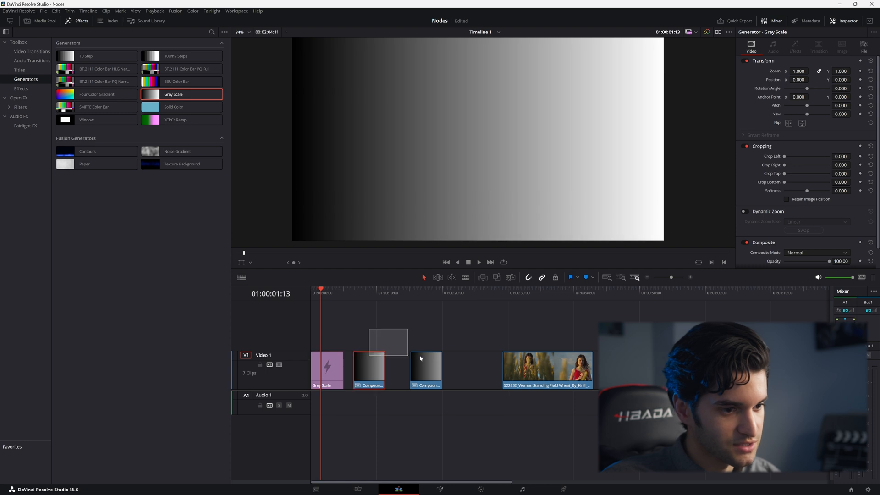
# Make the Grey Scale generator clip into Compound Clip 2 and bring it up for grading
pyautogui.click(327, 369)
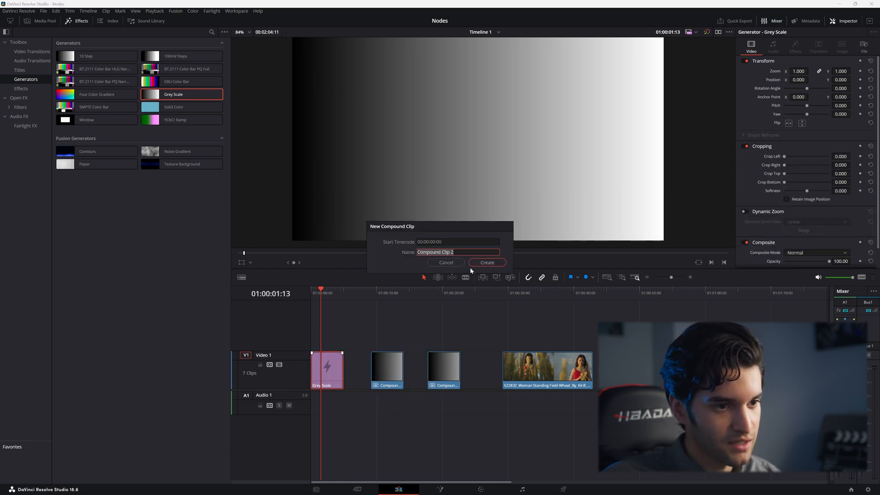
pyautogui.click(485, 262)
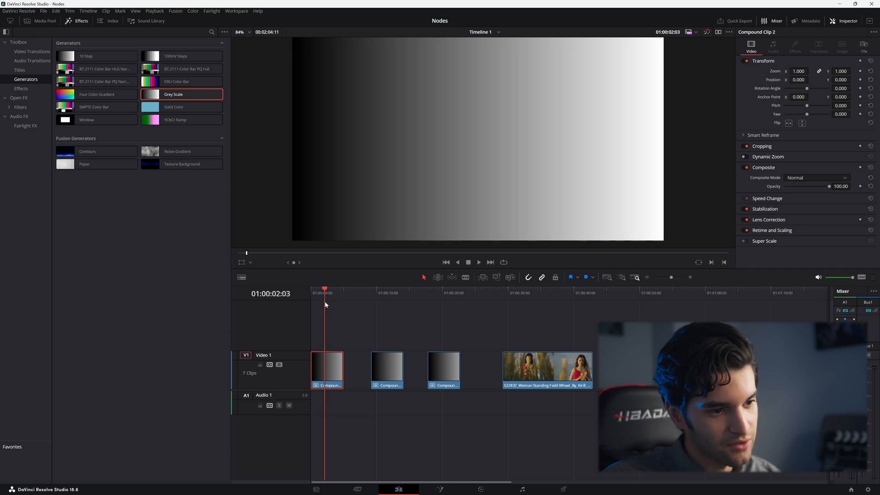
pyautogui.click(479, 489)
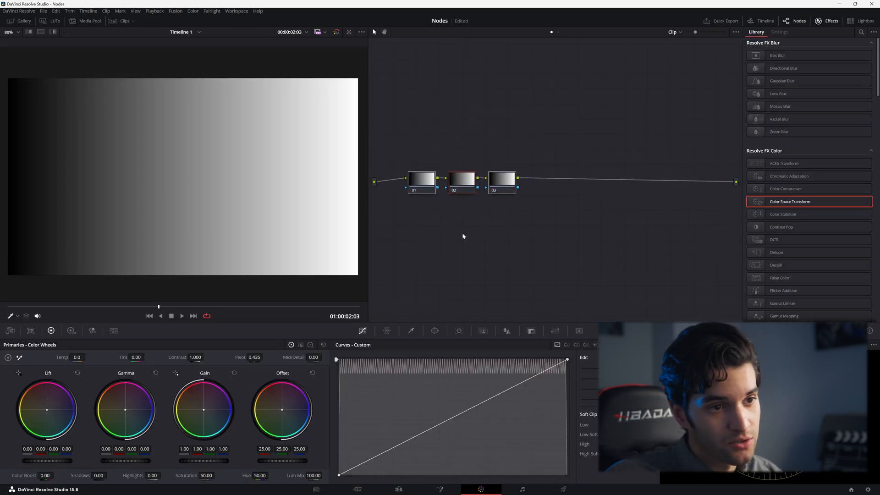
# Add Circle windows to the first two nodes, nudging the first circle up and tinting it via RGB Mixer
pyautogui.click(434, 330)
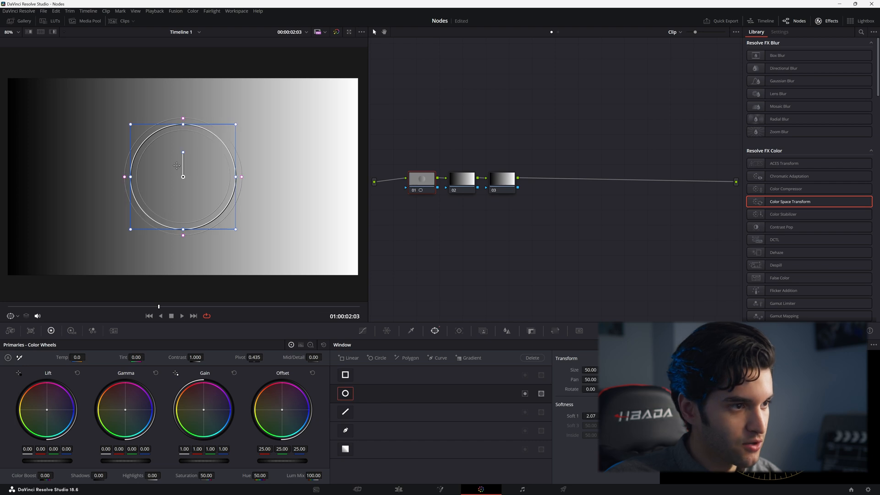
pyautogui.moveTo(183, 176); pyautogui.dragTo(182, 165)
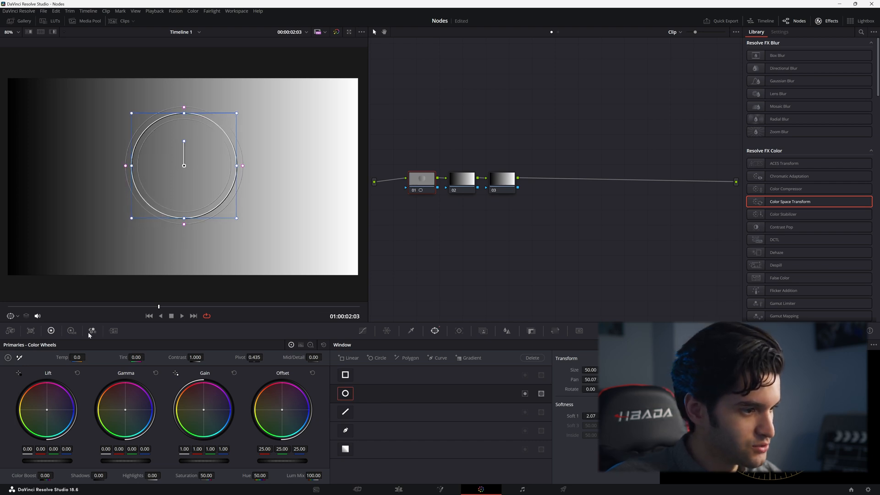
pyautogui.click(92, 330)
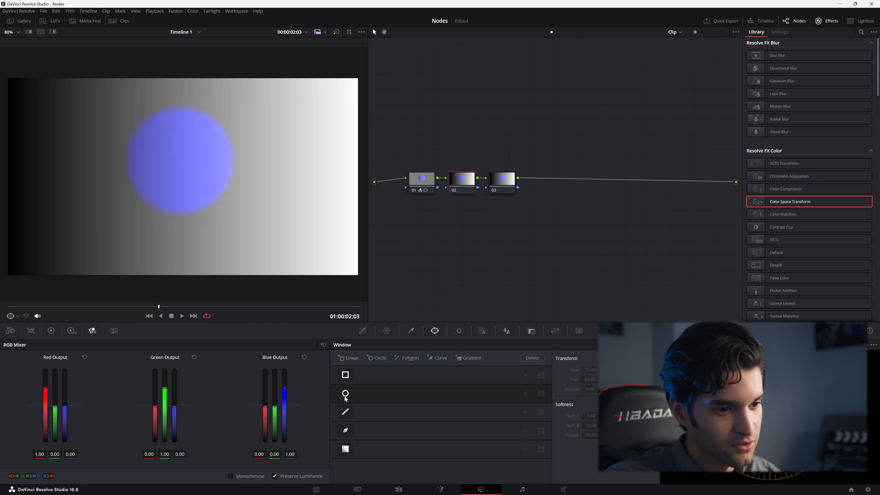
pyautogui.click(345, 394)
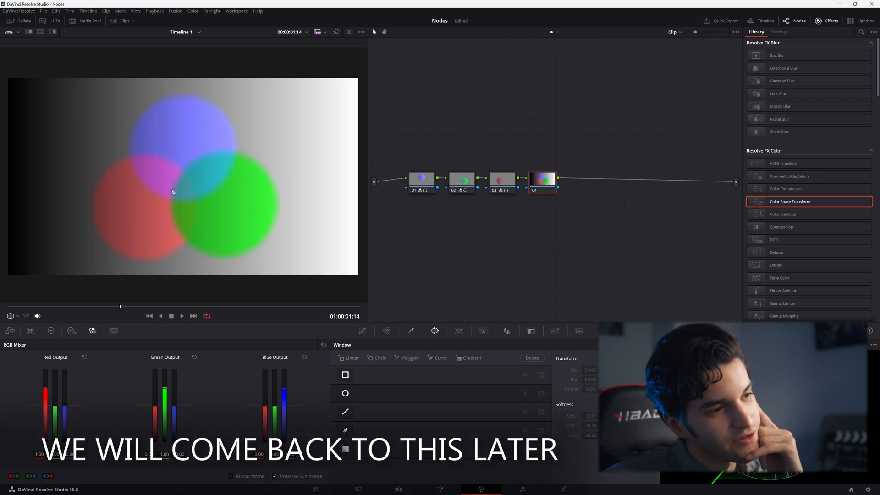
pyautogui.click(399, 488)
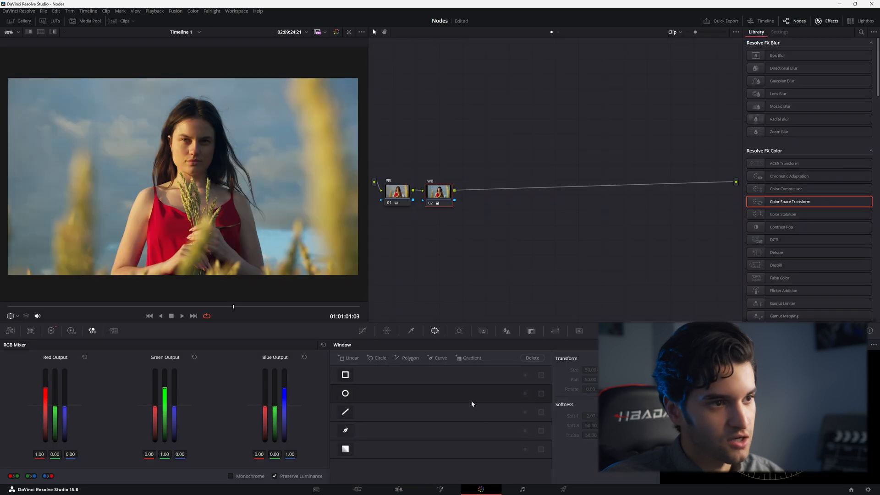
pyautogui.moveTo(439, 191)
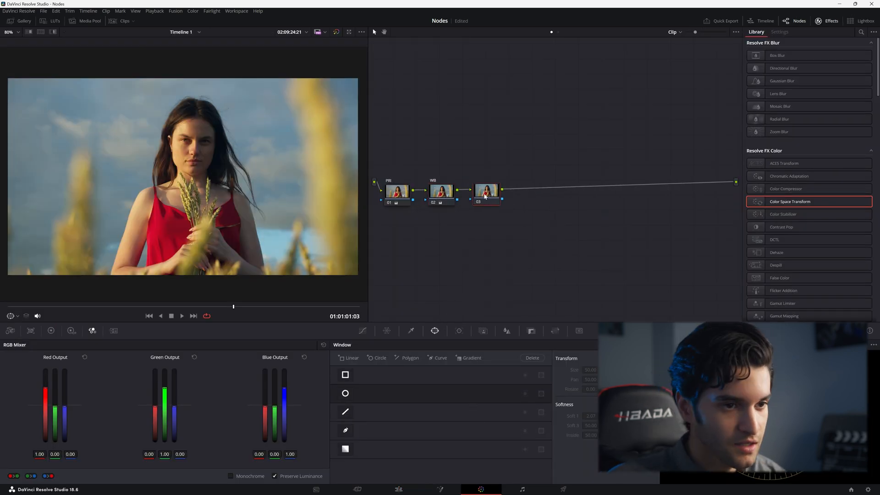
# Add two parallel branches beside node 03, then select node 03 and middle parallel node 04
pyautogui.rightClick(486, 189)
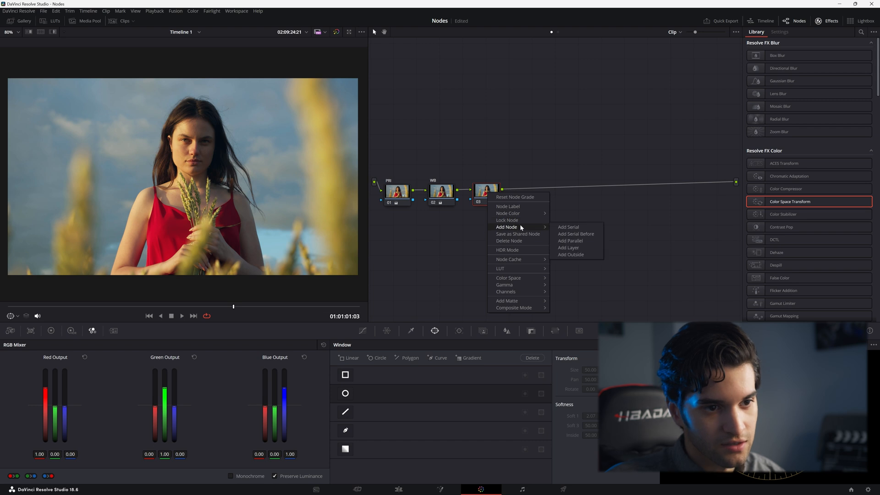
pyautogui.click(567, 248)
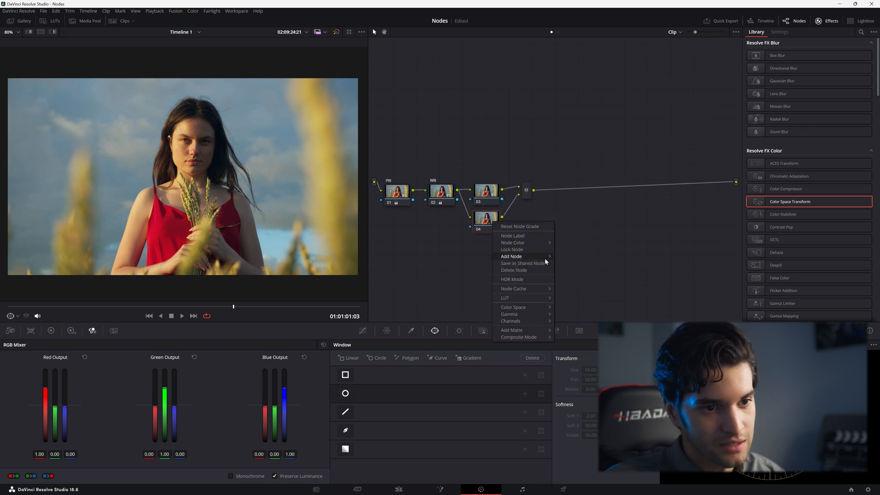
pyautogui.click(510, 256)
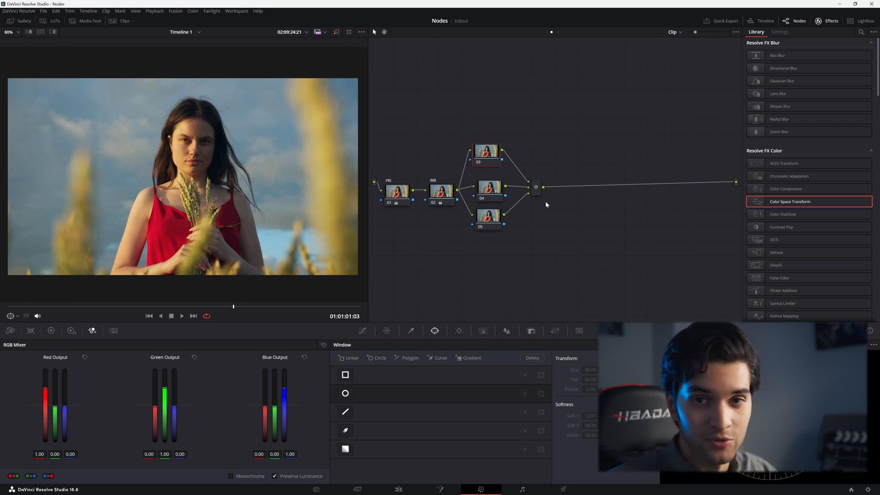
pyautogui.moveTo(539, 190)
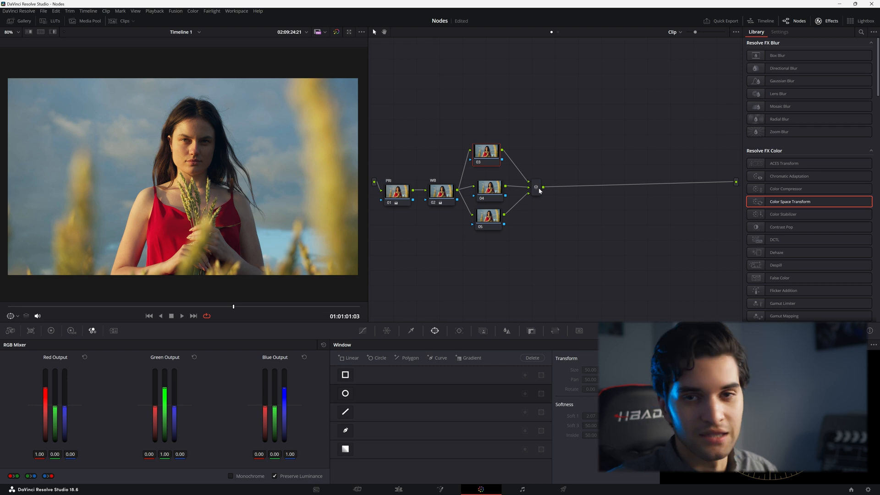
pyautogui.moveTo(540, 191)
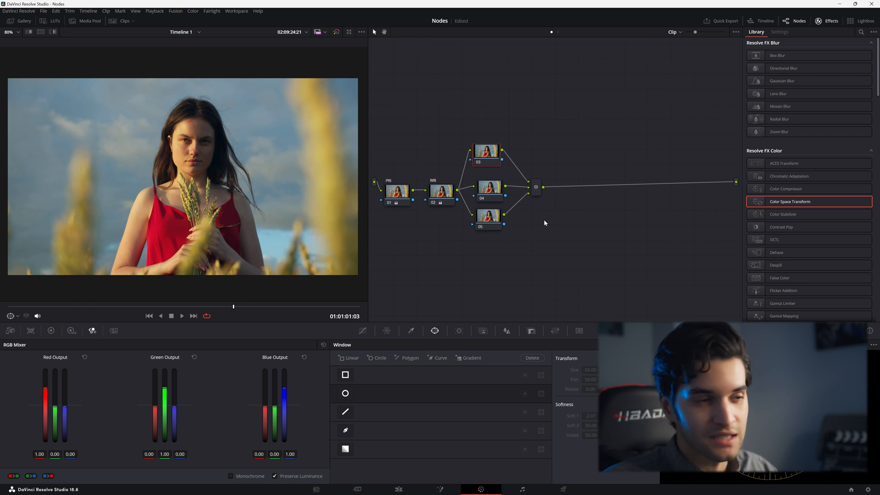
pyautogui.click(487, 186)
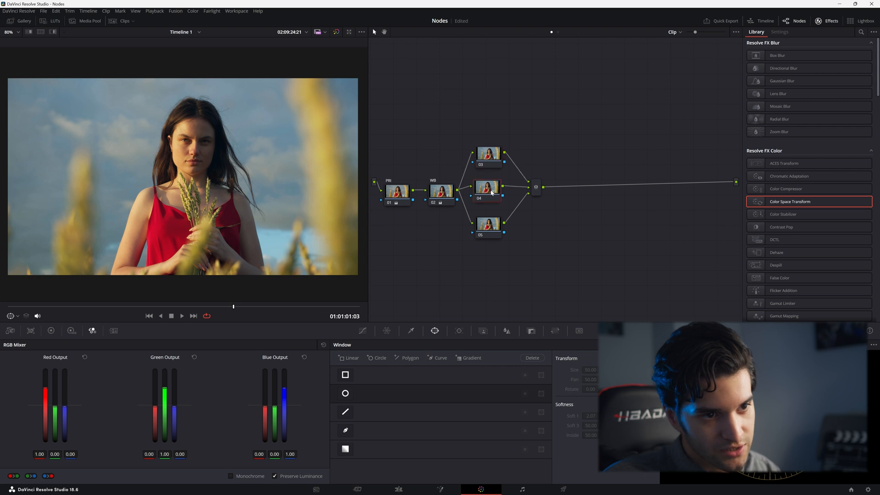
pyautogui.click(486, 223)
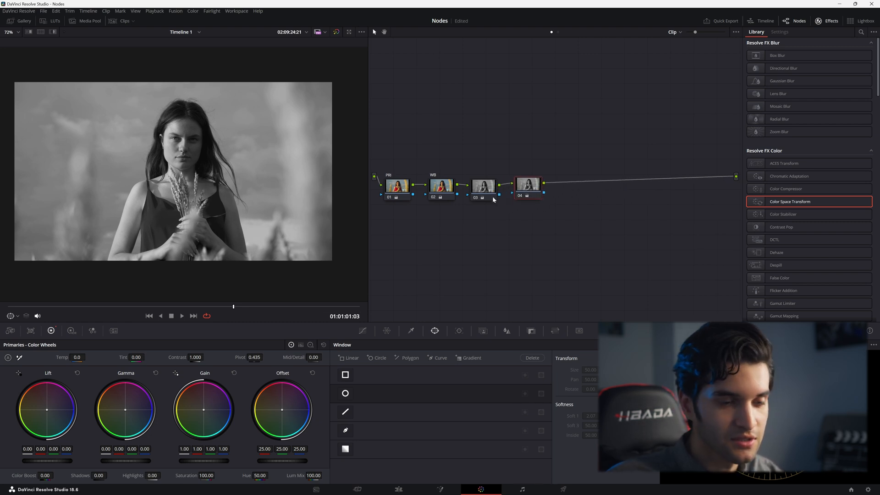
# Select node 03 of the four-node portrait chain for the Saturation 0 adjustment
pyautogui.click(485, 185)
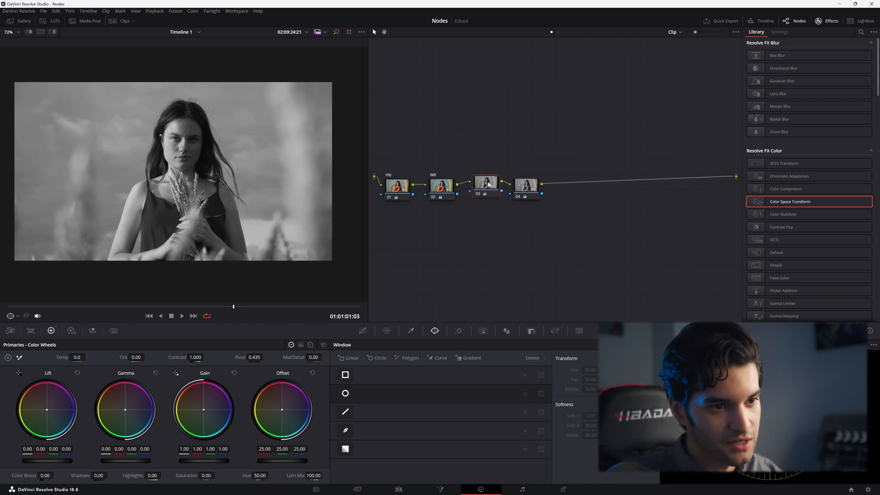
pyautogui.click(477, 185)
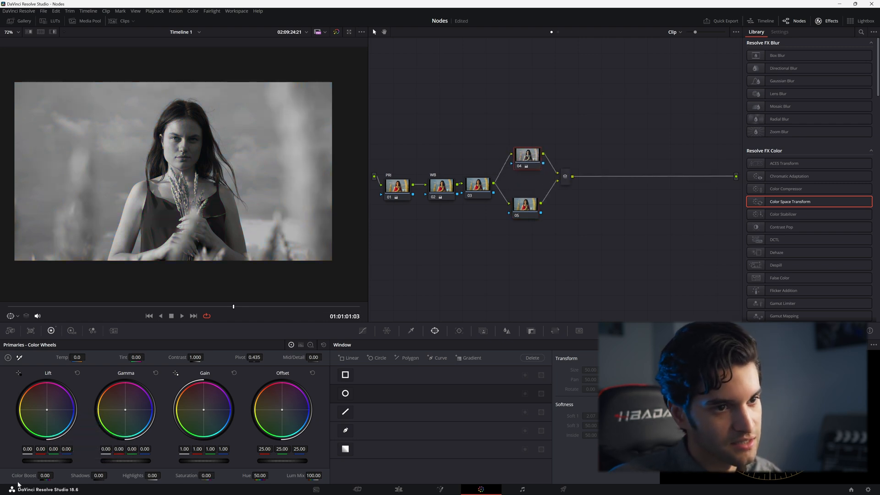
# Select parallel nodes 05 and 04, then node 03, in the branching portrait graph
pyautogui.click(524, 204)
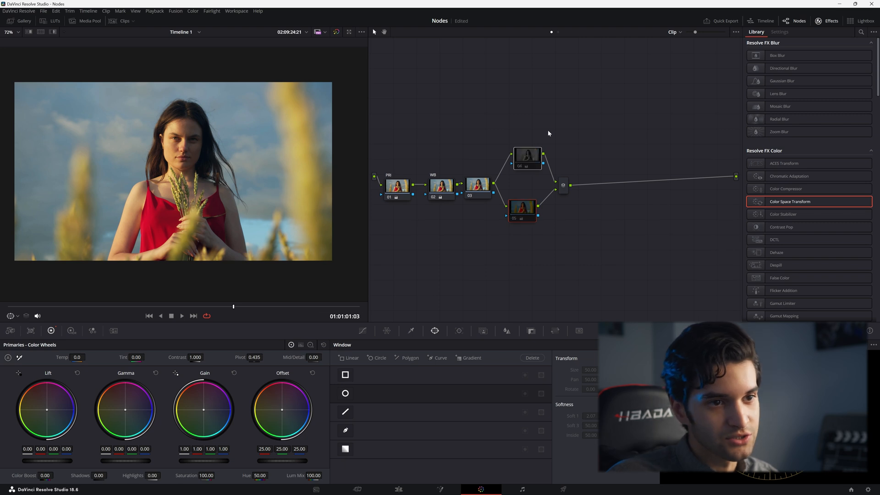
pyautogui.click(527, 151)
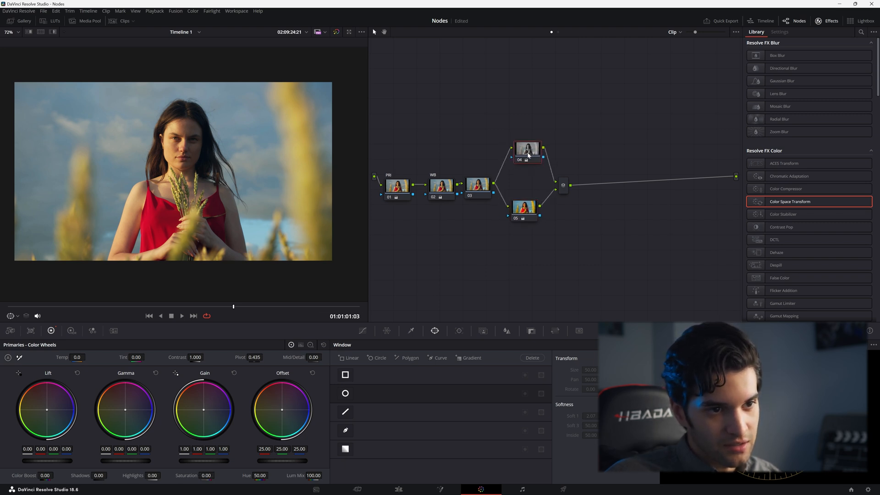
pyautogui.click(478, 185)
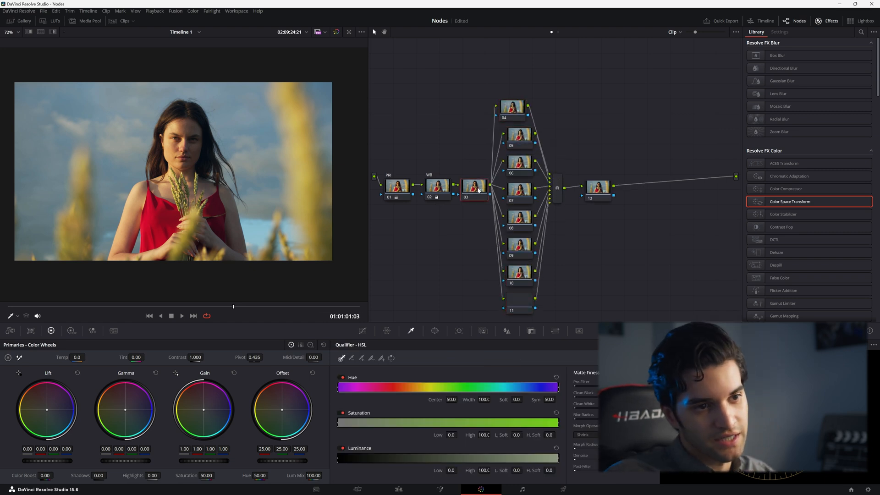
# Select the first portrait node, then load the colour-circles compound clip for grading
pyautogui.click(437, 185)
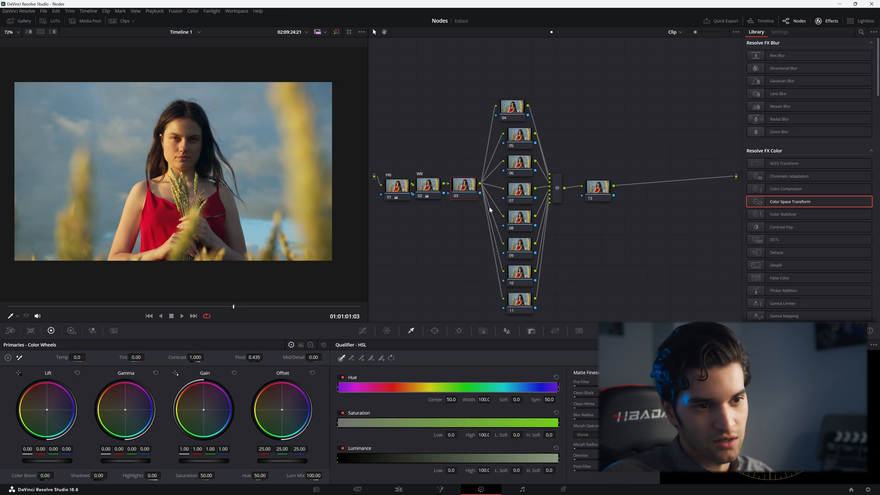
pyautogui.moveTo(515, 314)
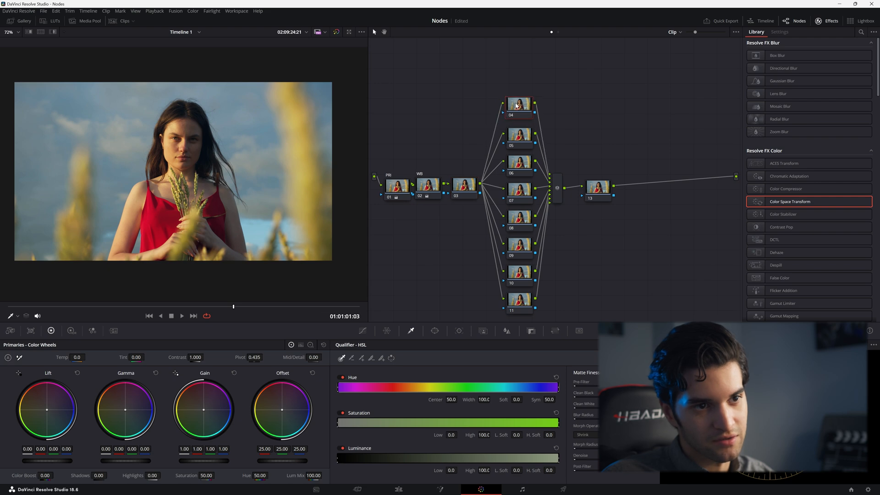
pyautogui.click(398, 489)
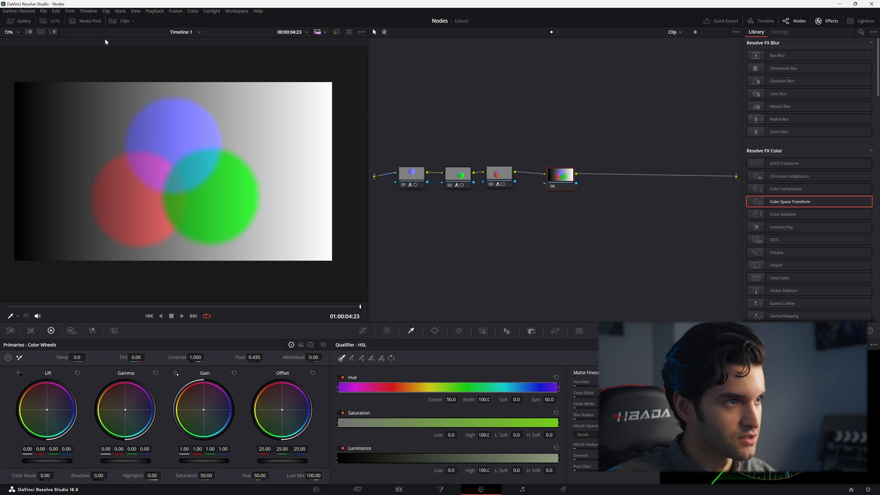
# Toggle between serial Compound Clip 01 and parallel Compound Clip 02, inspecting red node 03
pyautogui.click(125, 21)
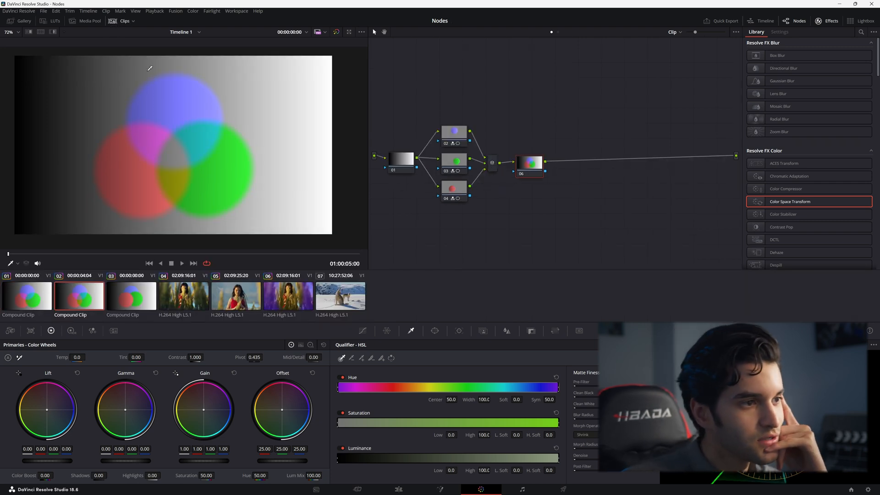
pyautogui.click(27, 295)
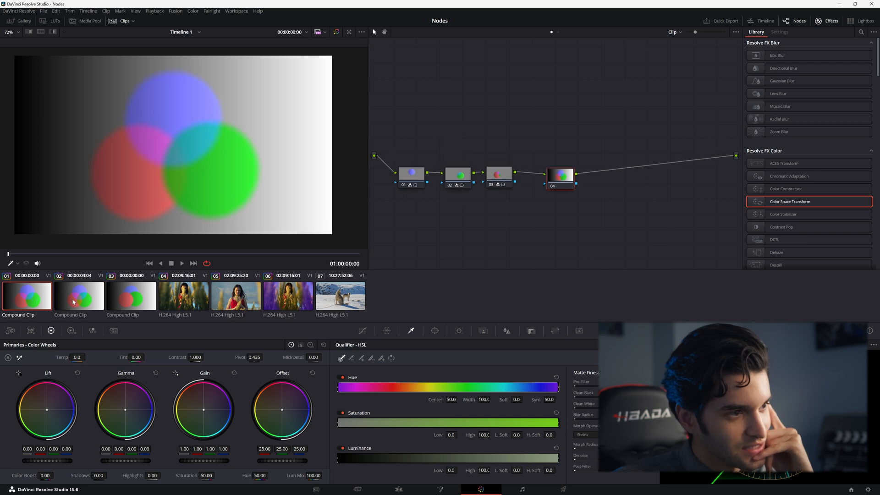
pyautogui.click(79, 296)
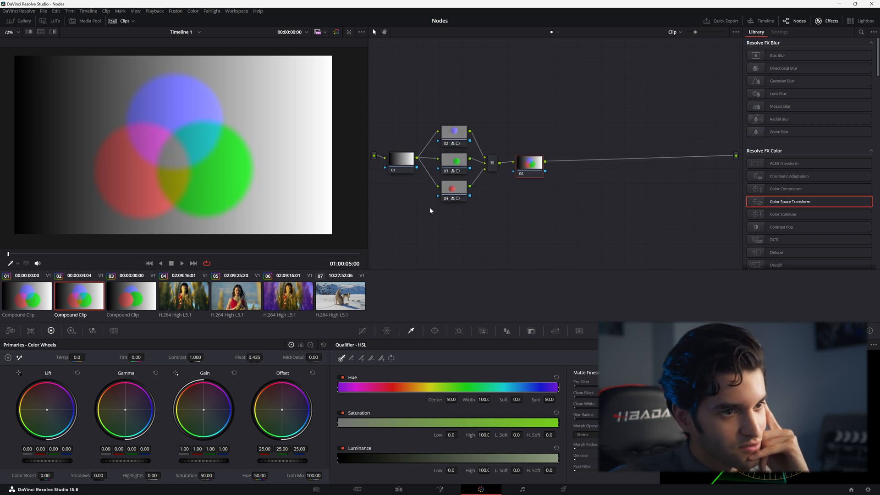
pyautogui.click(26, 295)
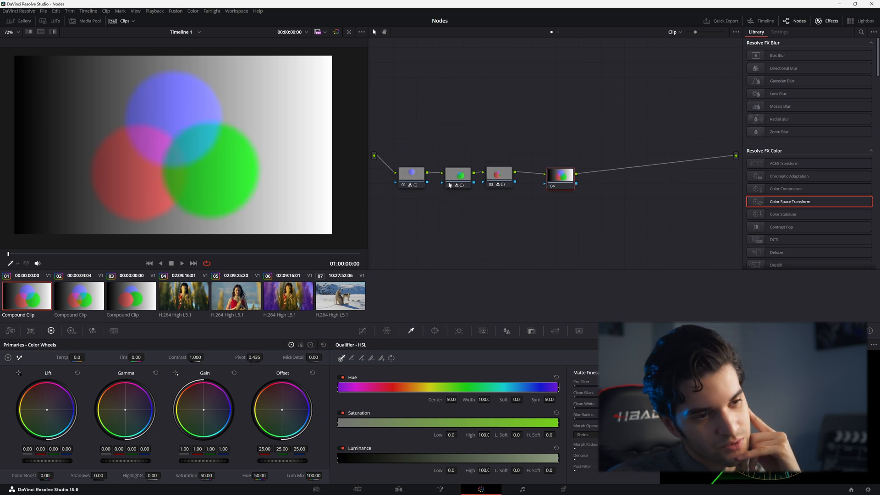
pyautogui.click(78, 295)
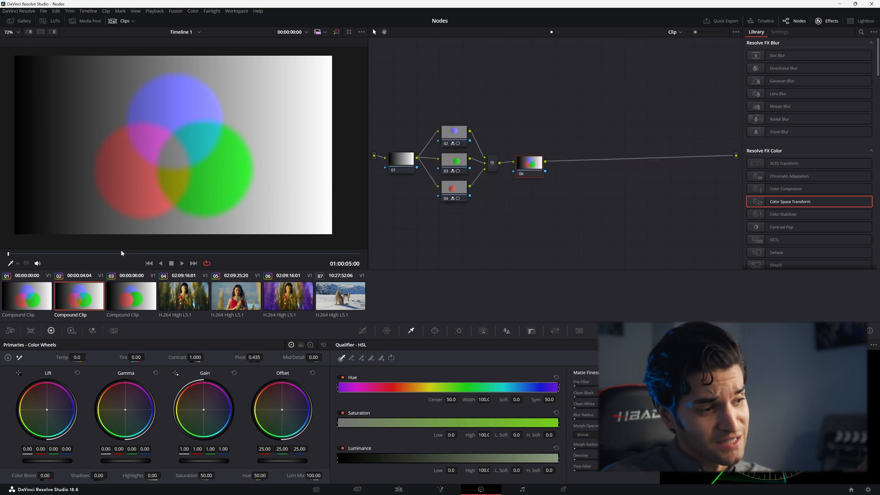
pyautogui.click(27, 295)
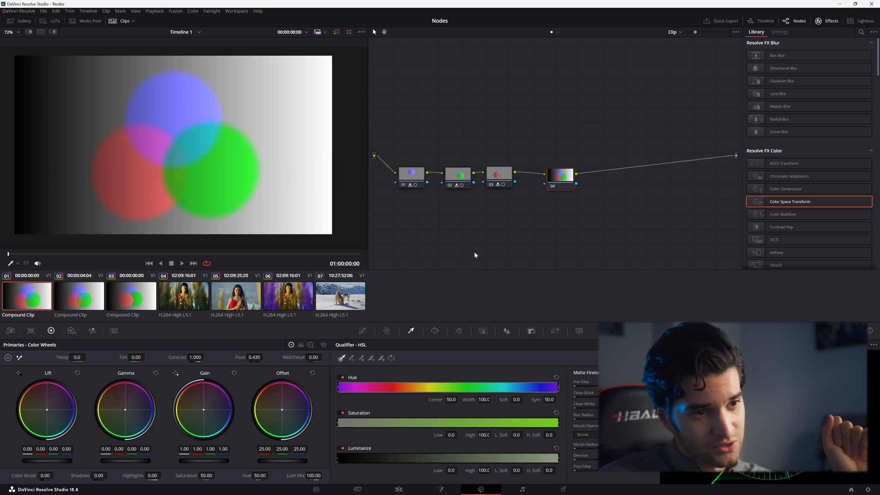
pyautogui.click(497, 175)
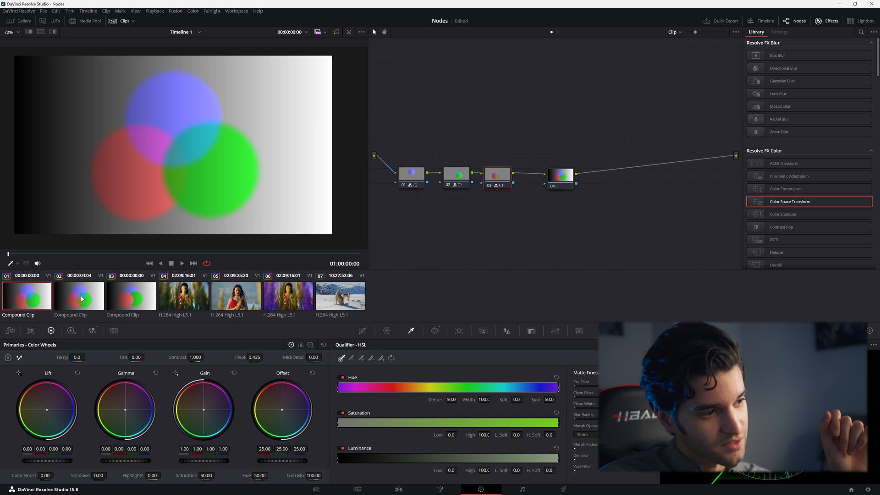
pyautogui.click(79, 296)
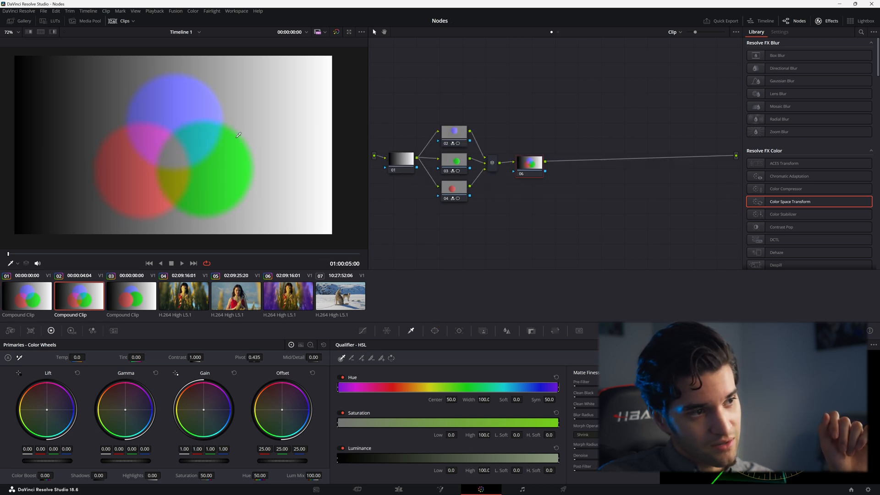
pyautogui.moveTo(183, 157)
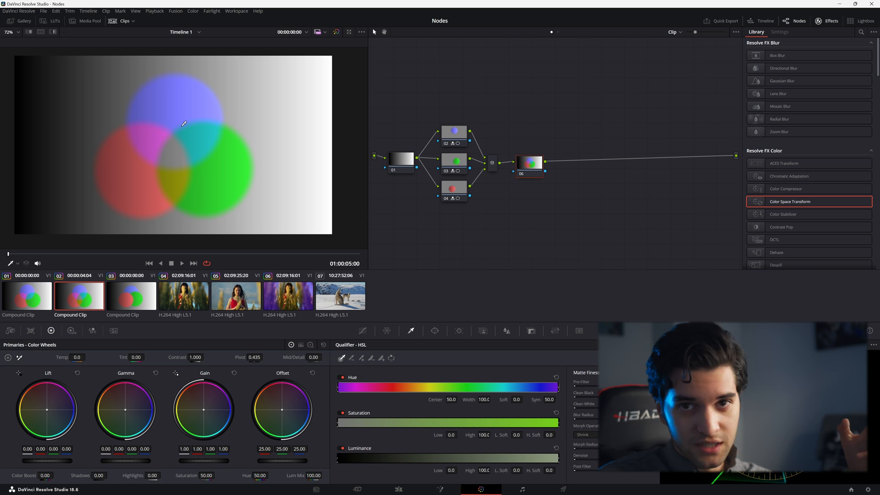
pyautogui.click(27, 296)
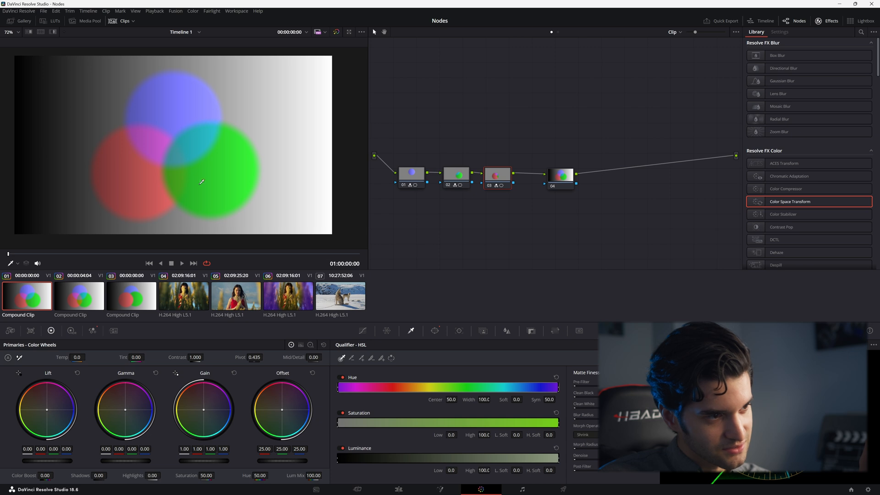
pyautogui.moveTo(477, 170)
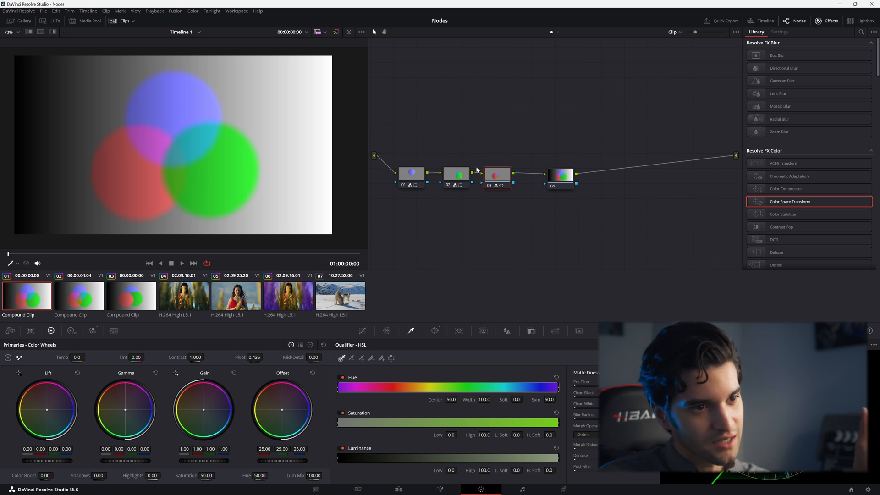
# Pick the last woman clip on the Edit page timeline and return to grading it
pyautogui.click(397, 489)
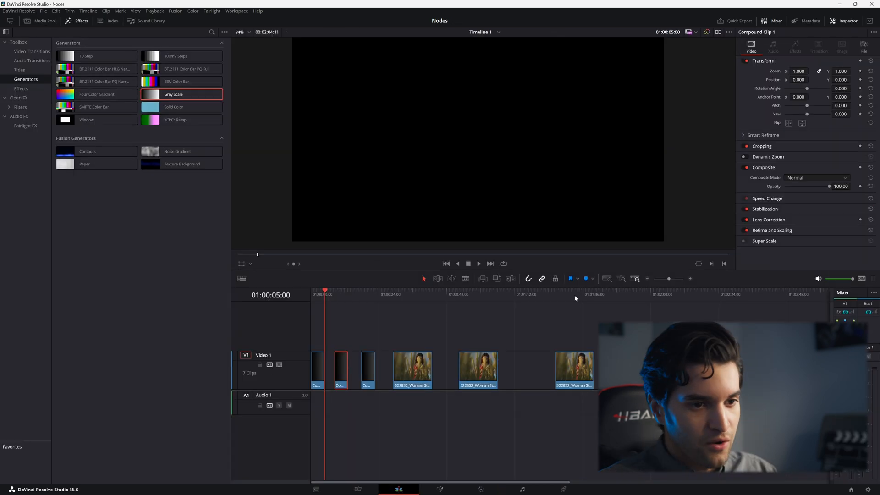
pyautogui.click(517, 294)
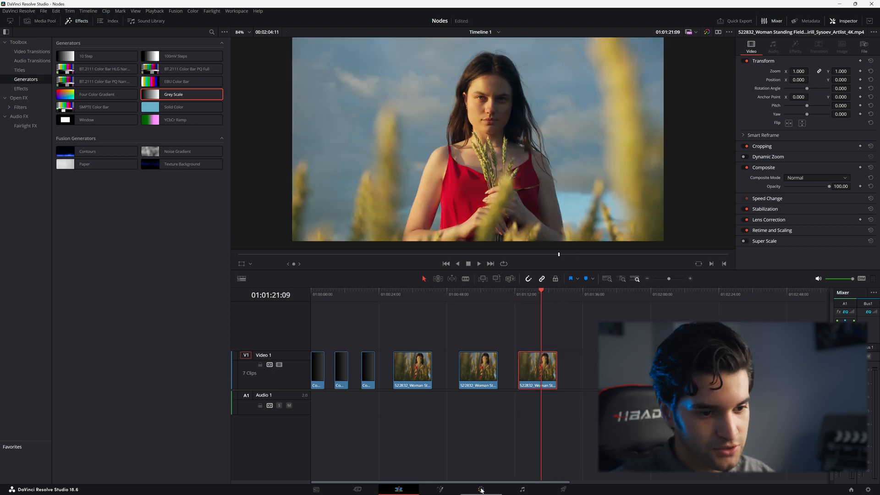
pyautogui.click(480, 489)
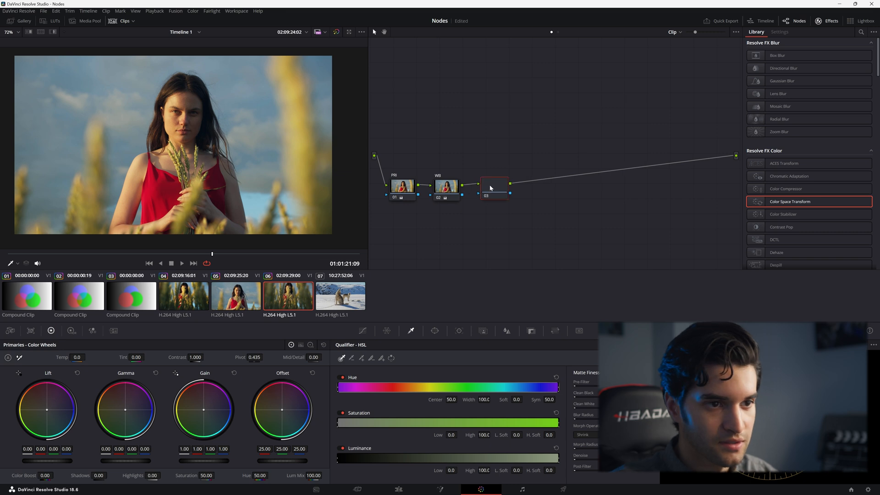
# Add a parallel node beside node 03 and select the upper branch node
pyautogui.rightClick(496, 184)
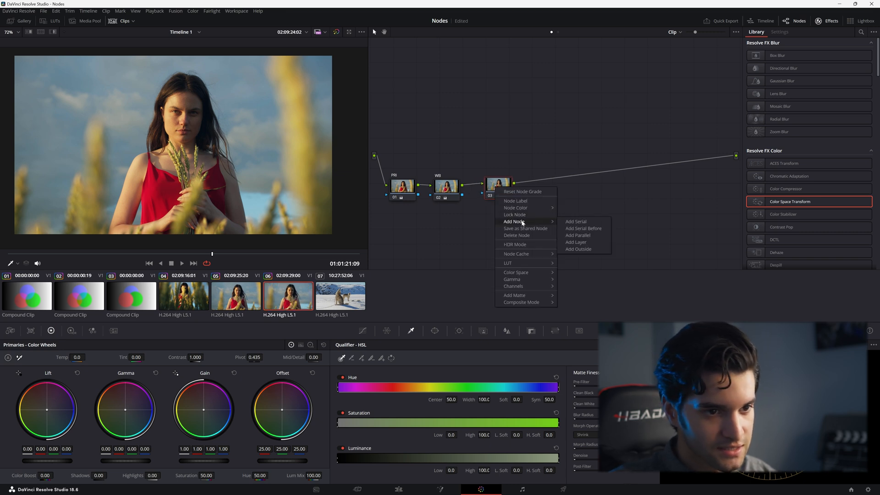
pyautogui.click(577, 235)
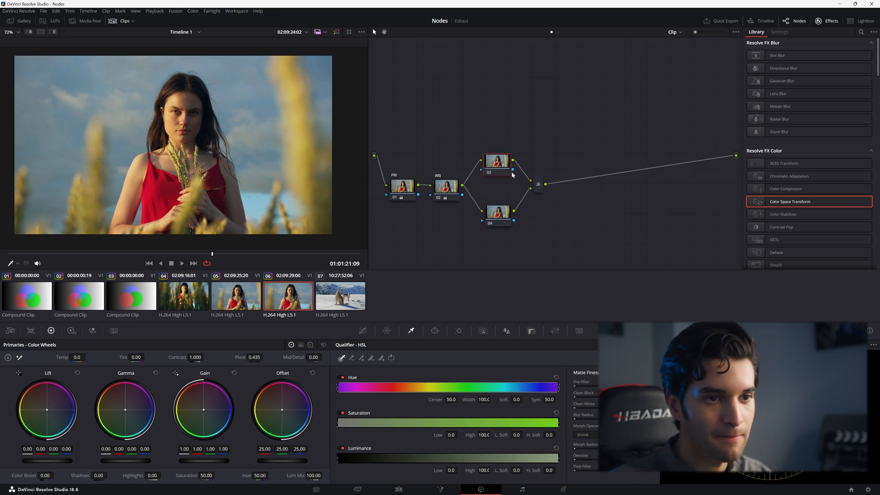
pyautogui.click(550, 184)
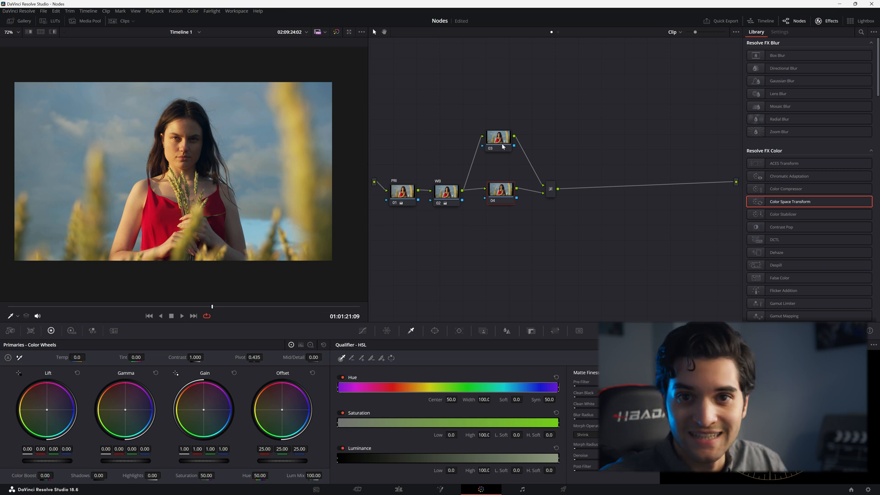
pyautogui.moveTo(500, 197)
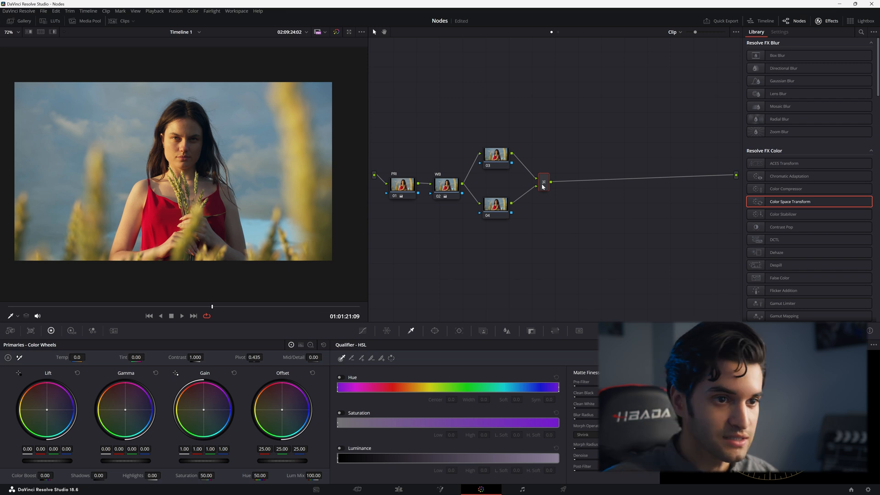
# Shift Offset on node 03 toward blue and node 04 toward warm orange
pyautogui.click(495, 152)
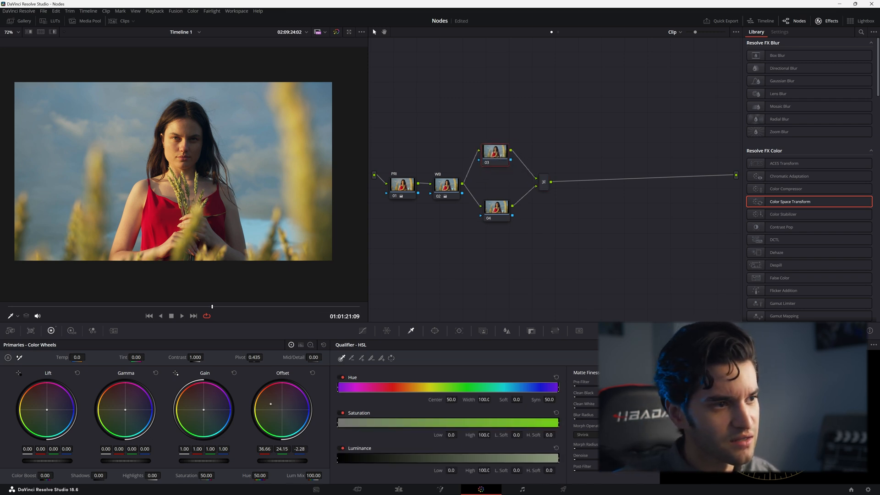
pyautogui.click(494, 152)
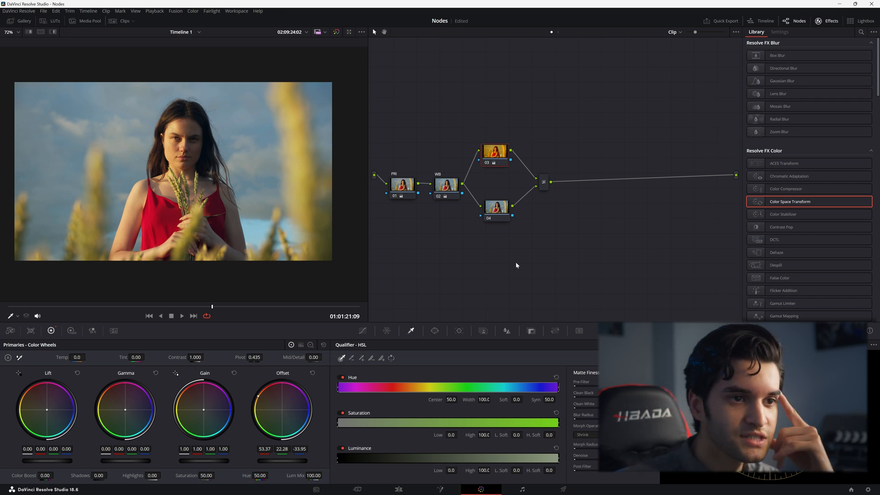
pyautogui.moveTo(232, 277)
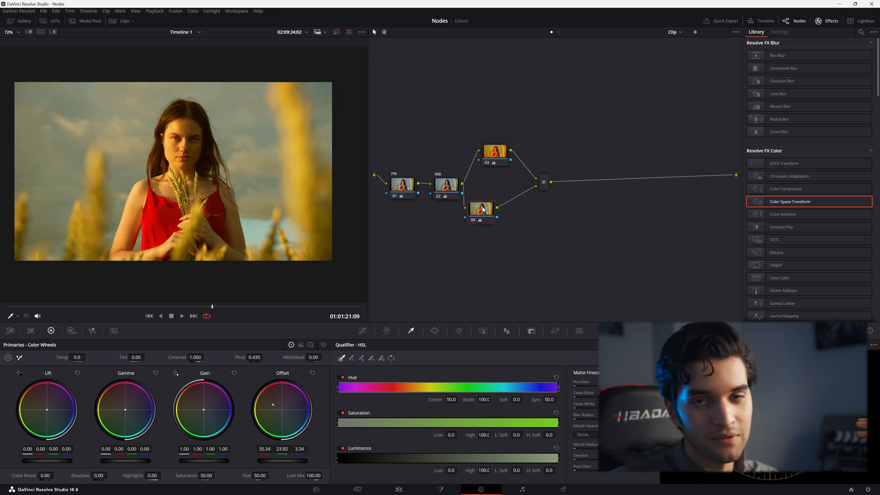
pyautogui.click(481, 152)
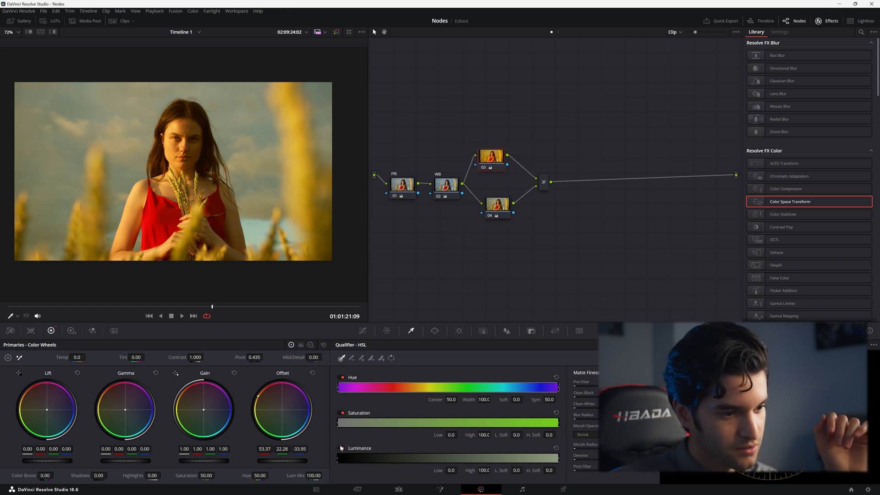
pyautogui.click(490, 155)
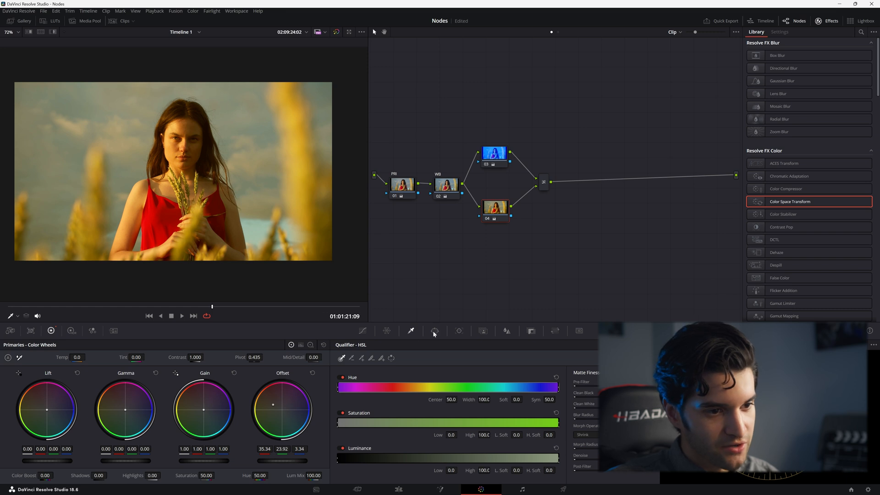
# Add a soft Circle window on node 04 framing the woman's face and upper body
pyautogui.click(435, 330)
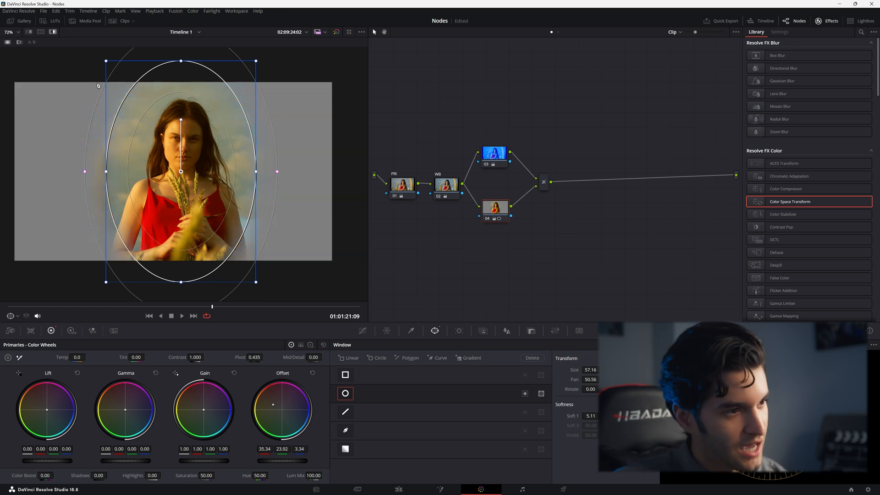
pyautogui.moveTo(180, 170); pyautogui.dragTo(180, 162)
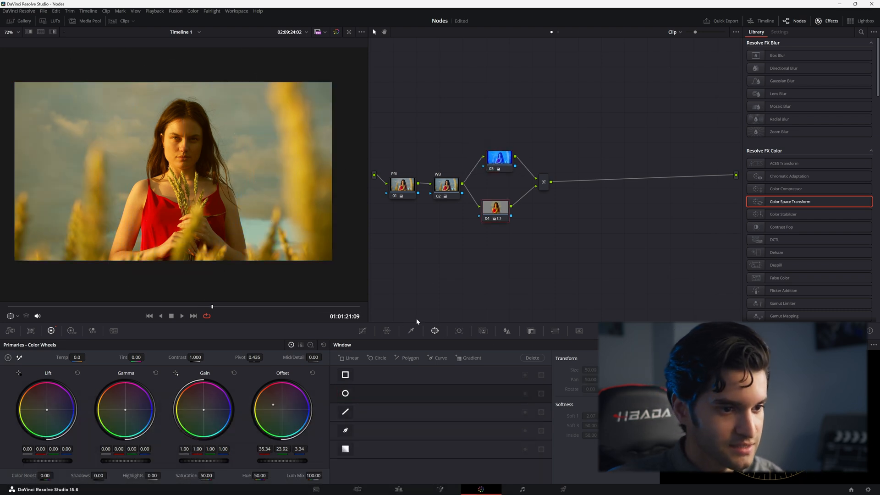
# Sample the red dress with node 04's Qualifier eyedropper
pyautogui.click(410, 330)
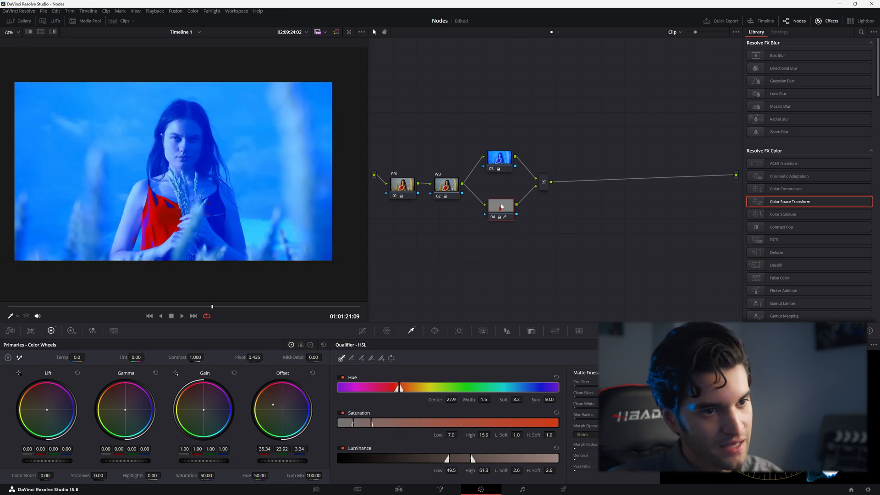
pyautogui.click(499, 210)
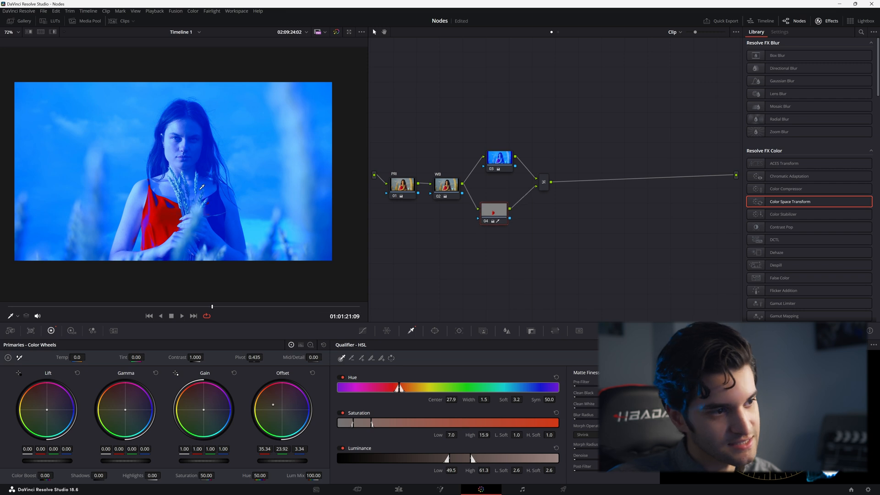
pyautogui.click(53, 32)
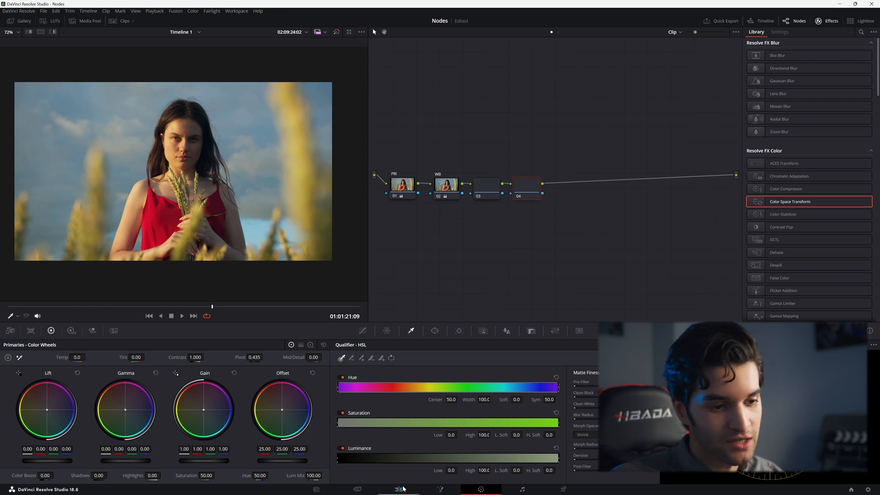
# Inspect the RGB circles clip's RED/GREEN/BLUE parallel nodes and their mixer
pyautogui.click(398, 489)
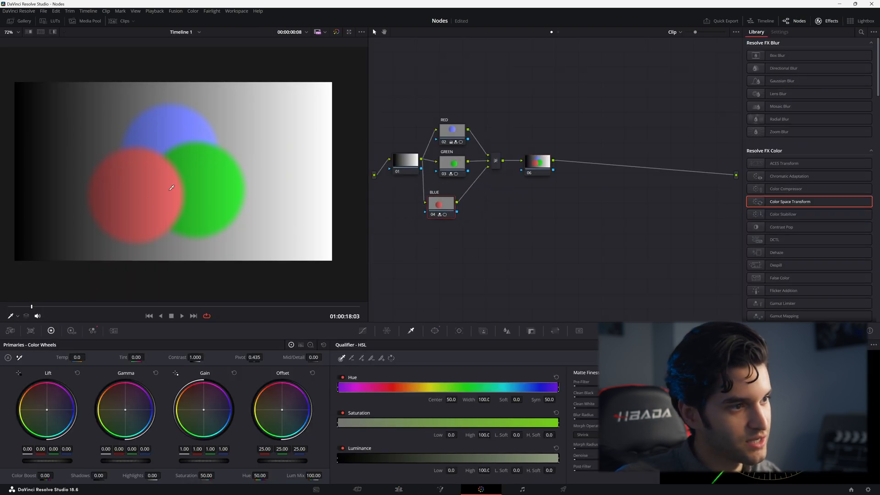
pyautogui.click(453, 205)
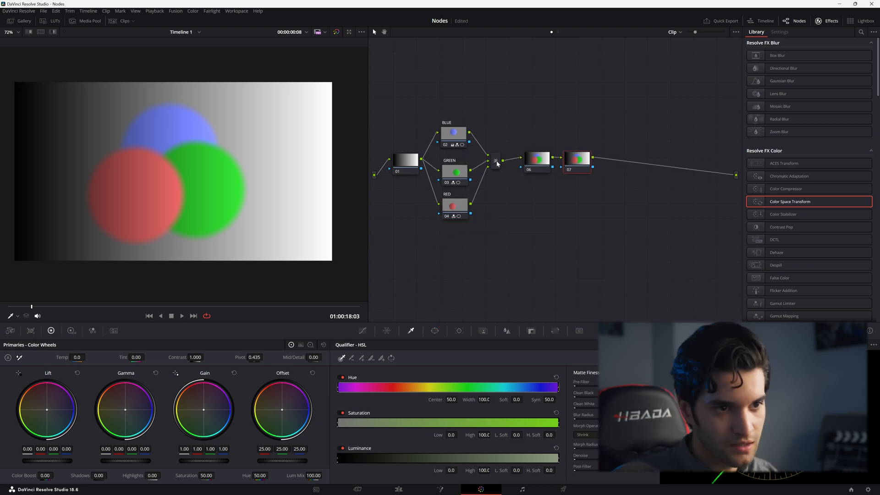
pyautogui.click(494, 168)
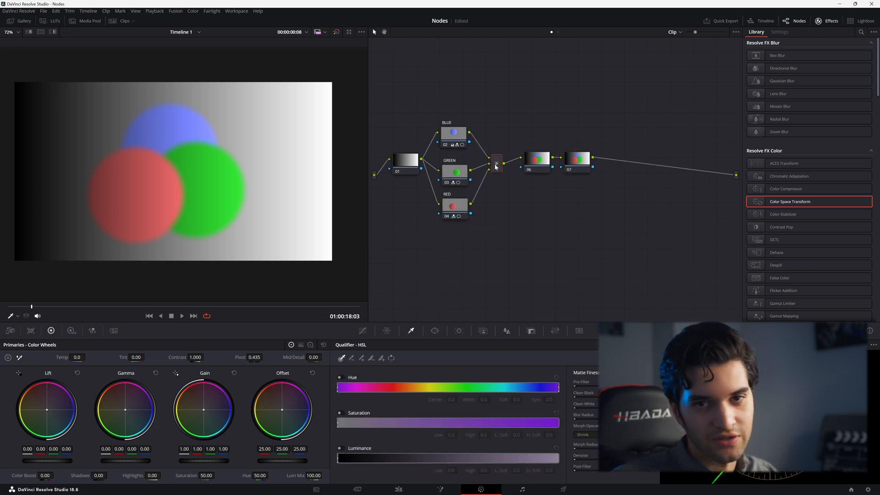
pyautogui.click(454, 163)
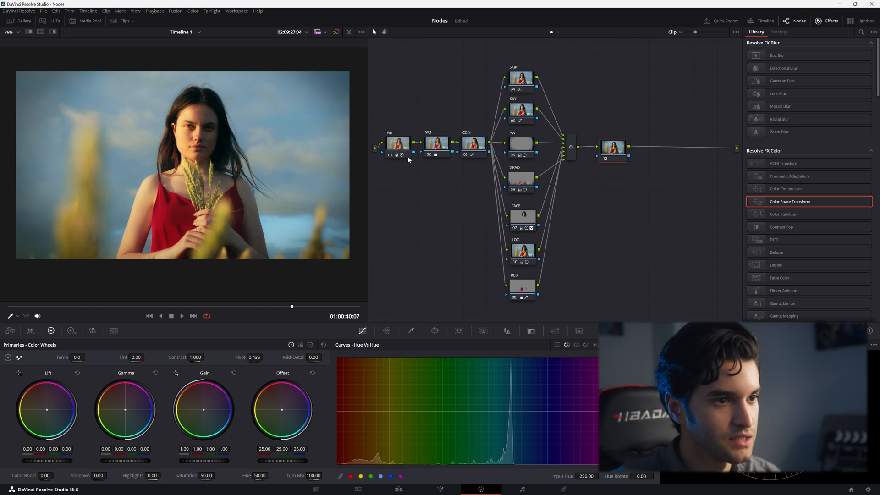
pyautogui.click(470, 145)
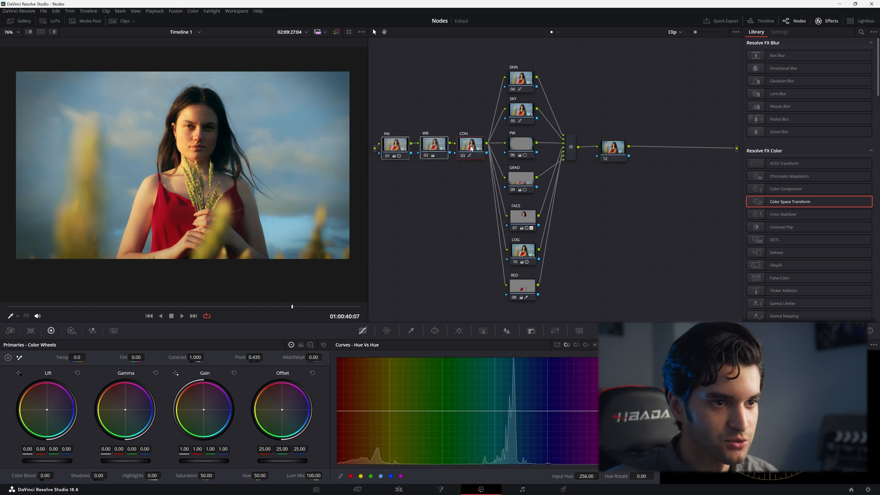
pyautogui.click(520, 77)
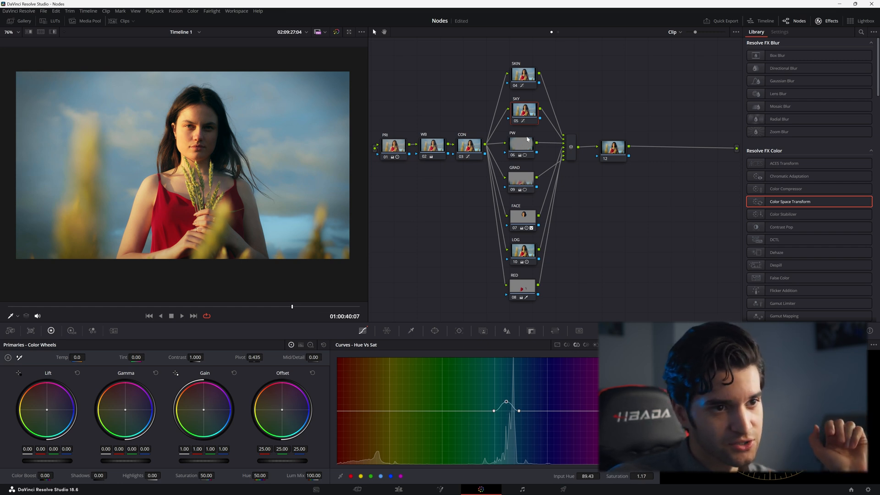
pyautogui.click(520, 142)
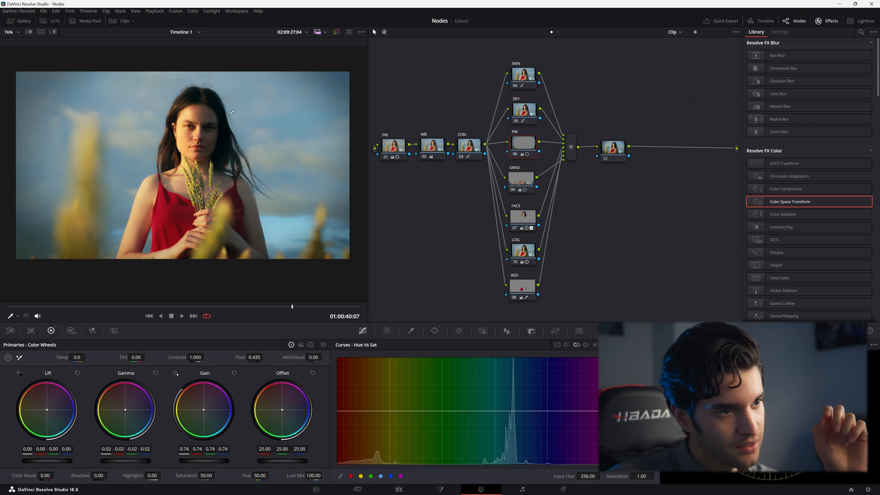
pyautogui.moveTo(373, 204)
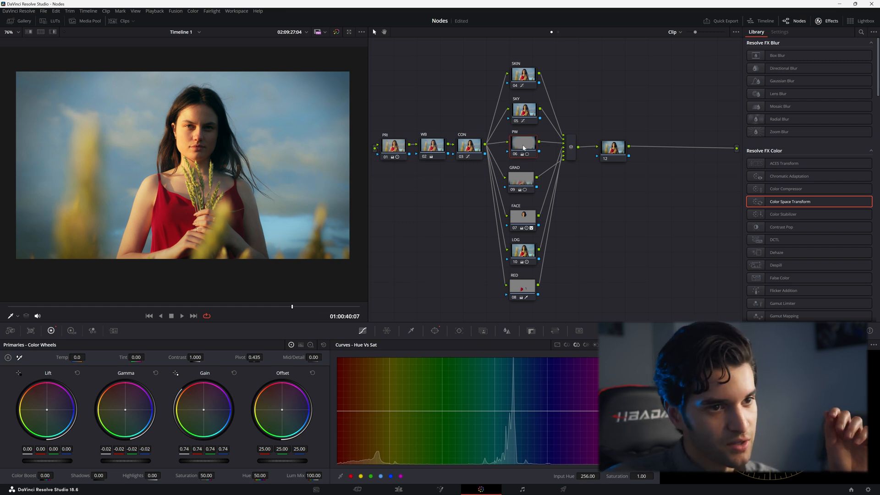
pyautogui.click(525, 178)
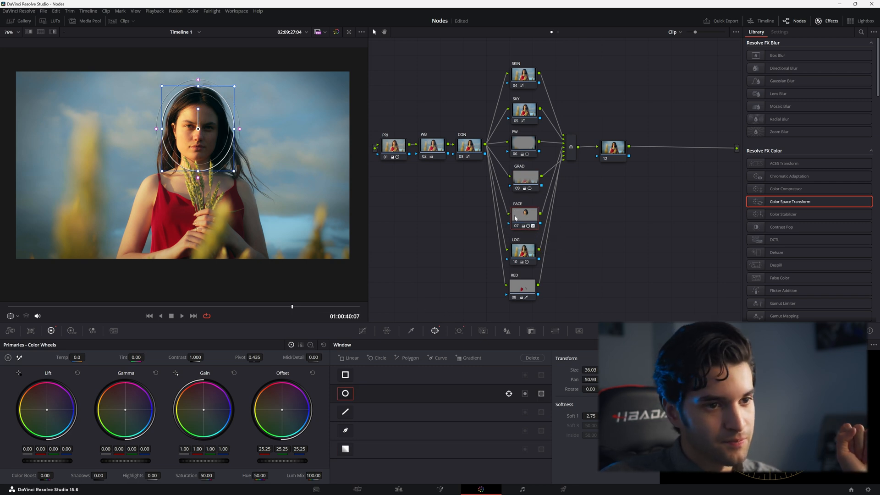
pyautogui.moveTo(435, 337)
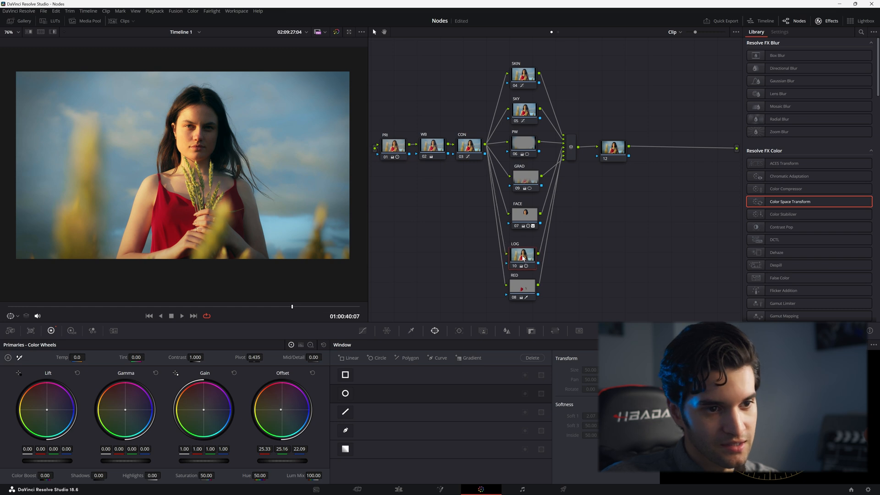
pyautogui.click(310, 345)
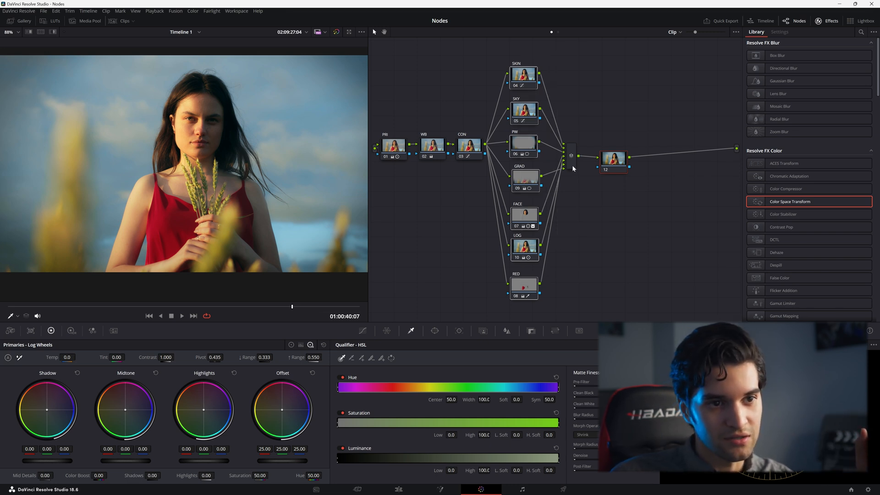
# Select the mixer node 12 and begin a new parallel group after it
pyautogui.click(568, 157)
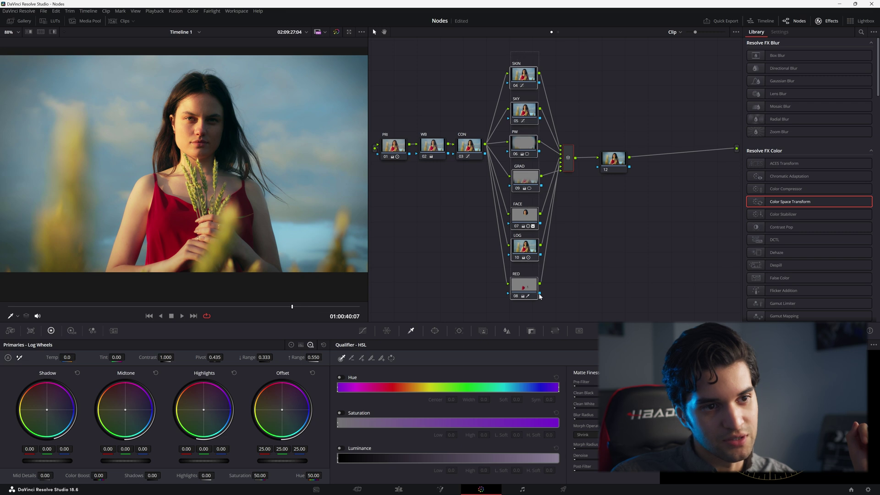
pyautogui.click(613, 157)
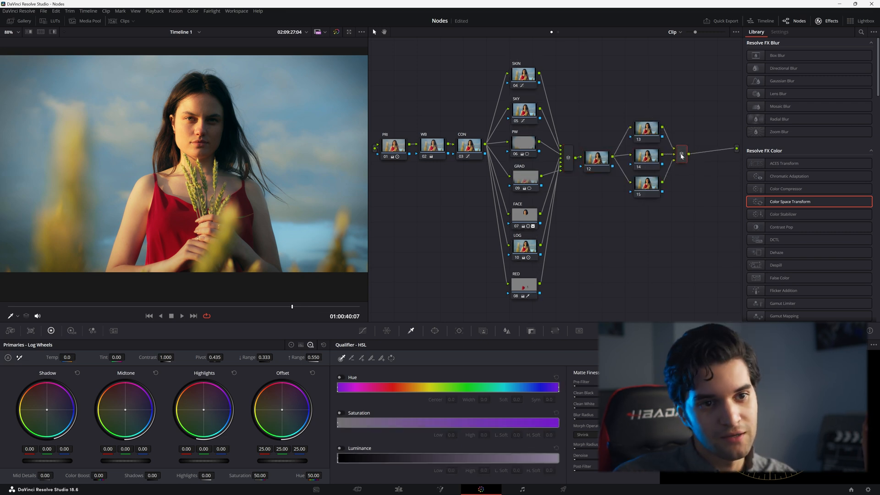
pyautogui.moveTo(680, 155)
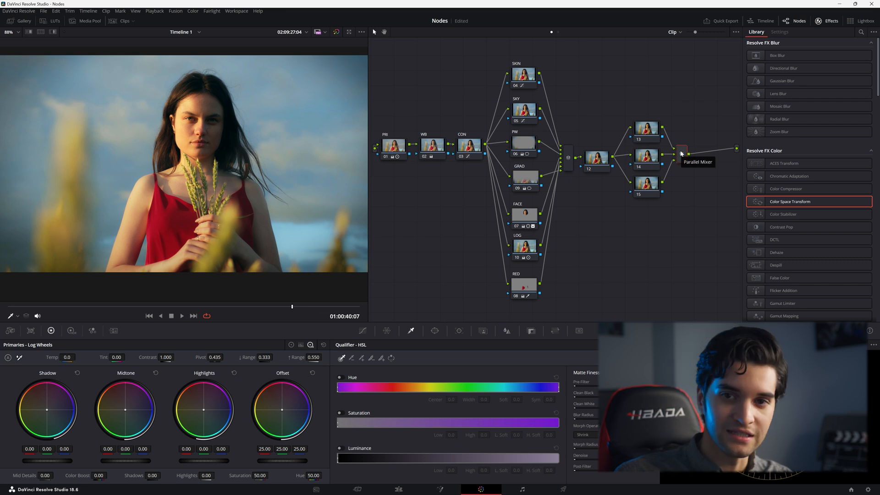